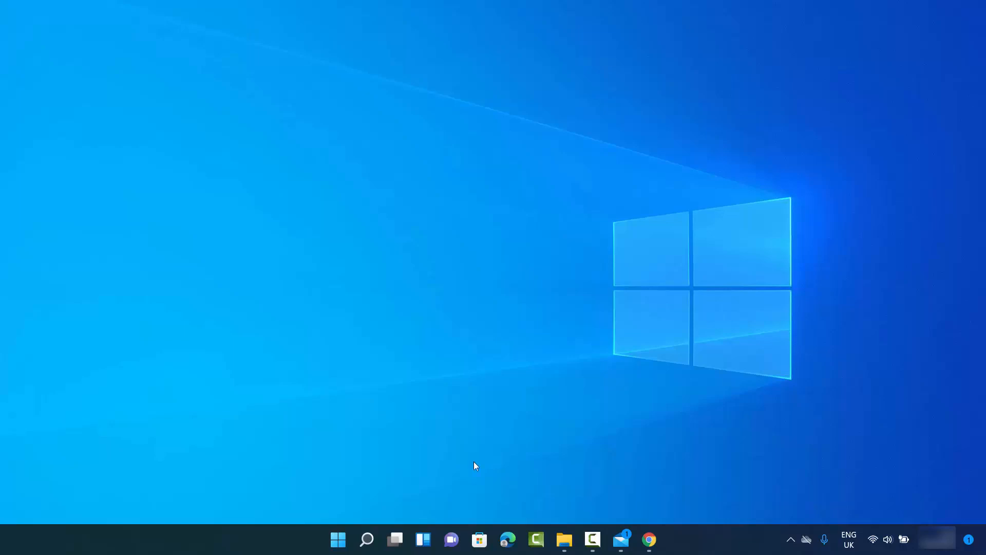
mouse_move(338, 540)
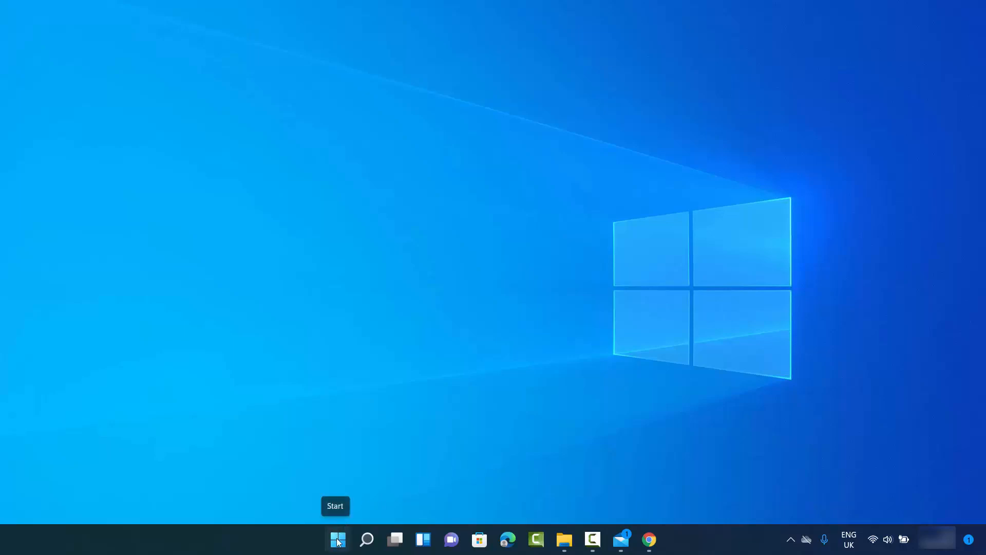
- Show the signed-in account's options from the Start menu
click(338, 539)
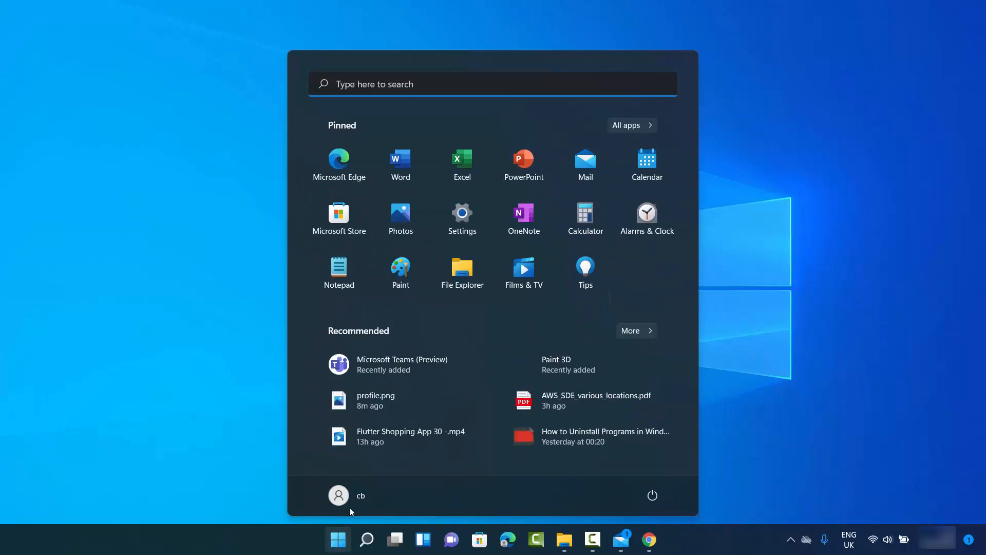
mouse_move(345, 495)
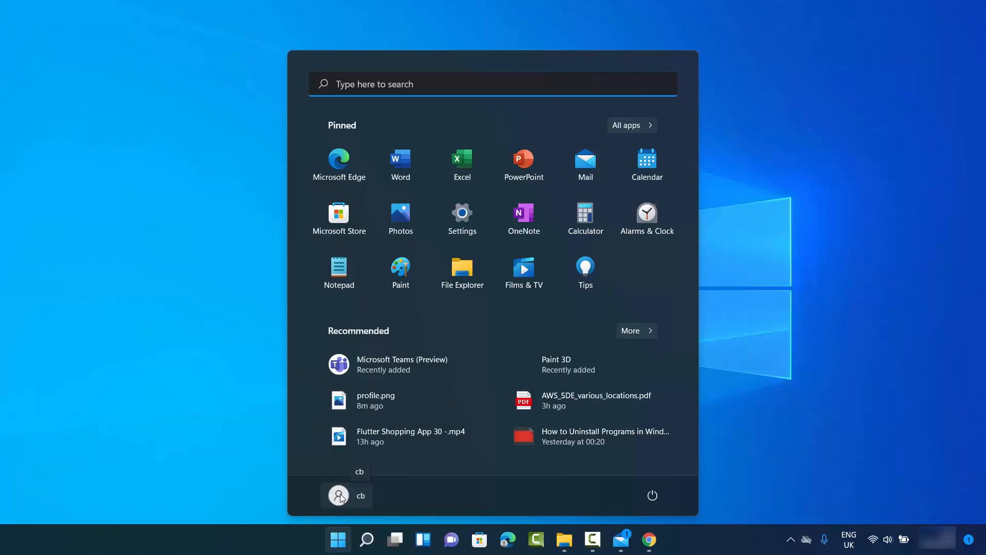
mouse_move(357, 500)
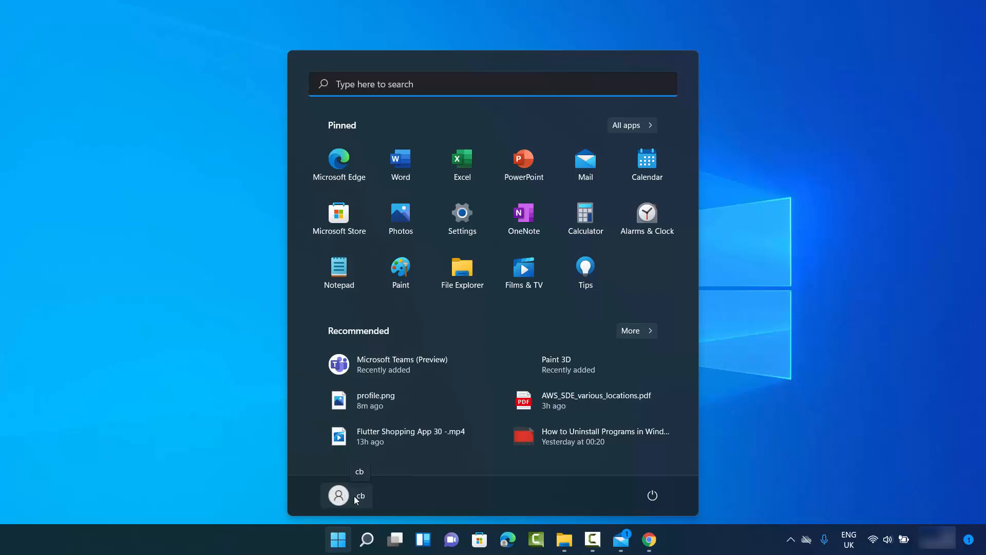
click(338, 495)
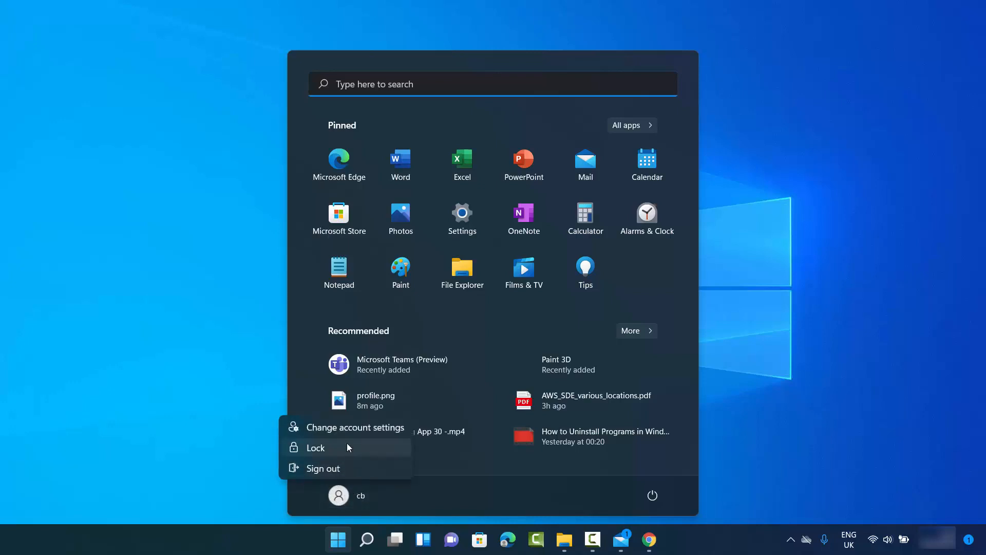
mouse_move(340, 428)
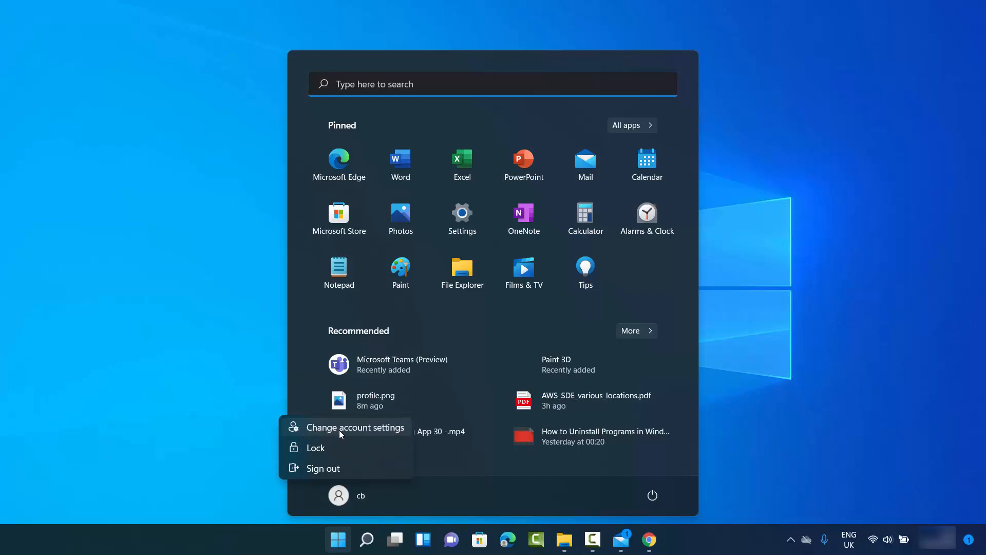
- Choose Change account settings to reach Accounts > Your info
click(354, 427)
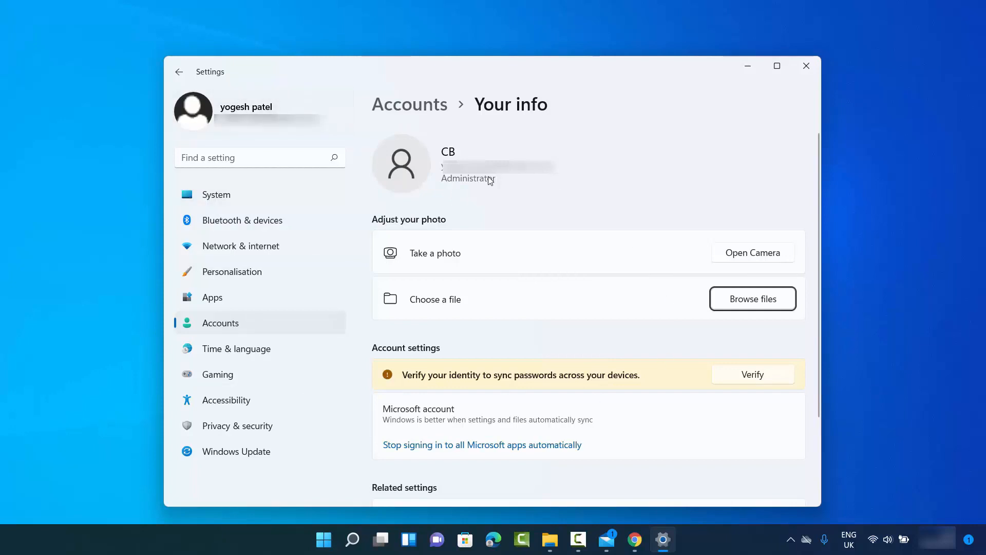
mouse_move(468, 236)
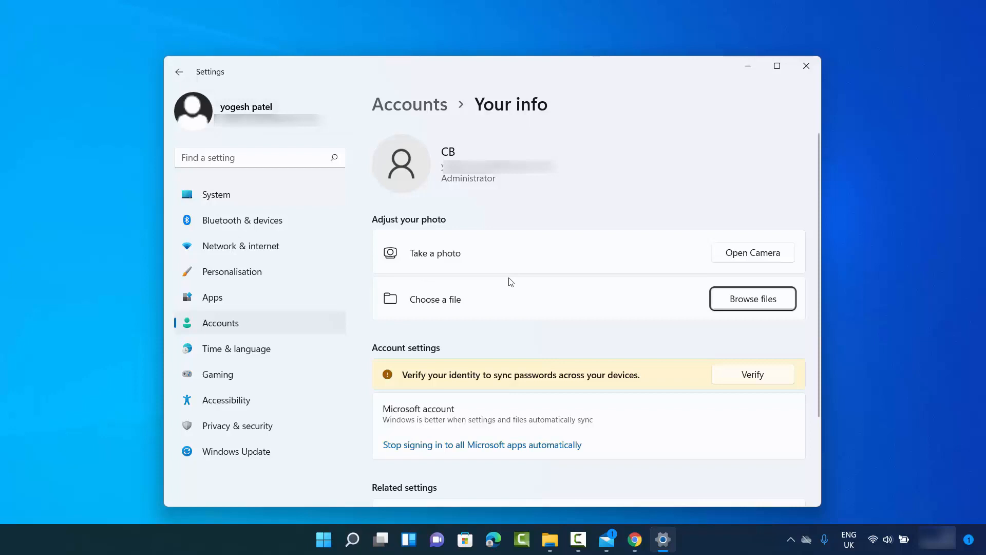
mouse_move(377, 223)
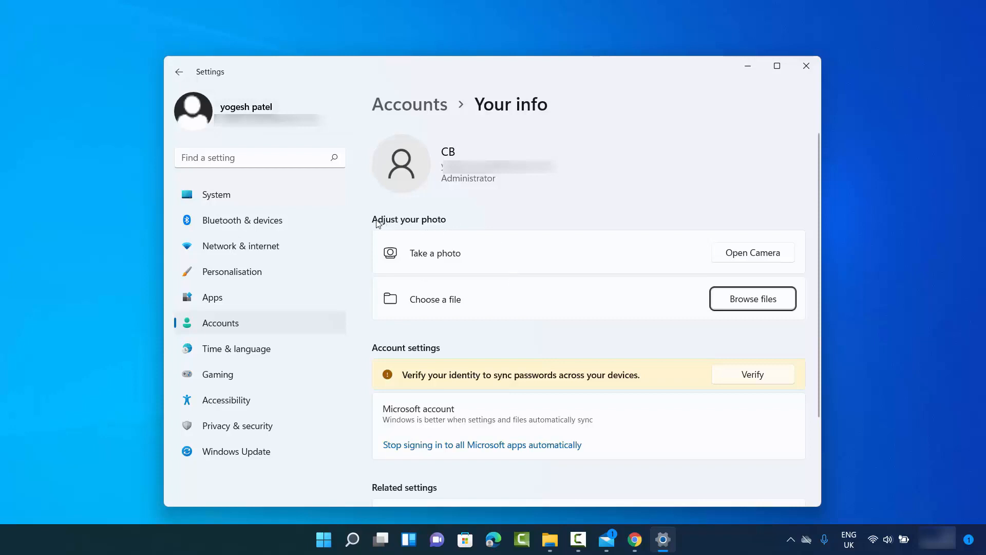
mouse_move(416, 226)
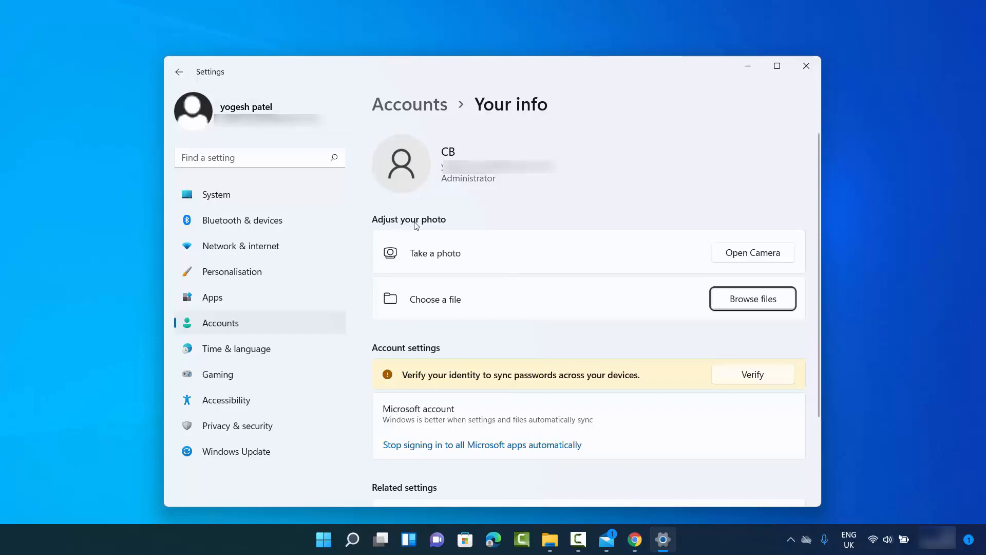
mouse_move(430, 254)
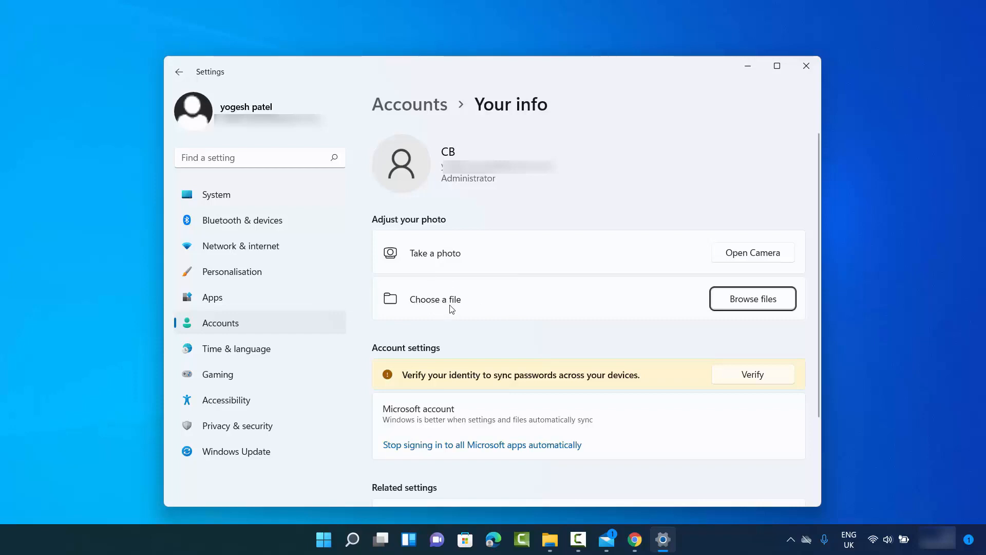
mouse_move(743, 307)
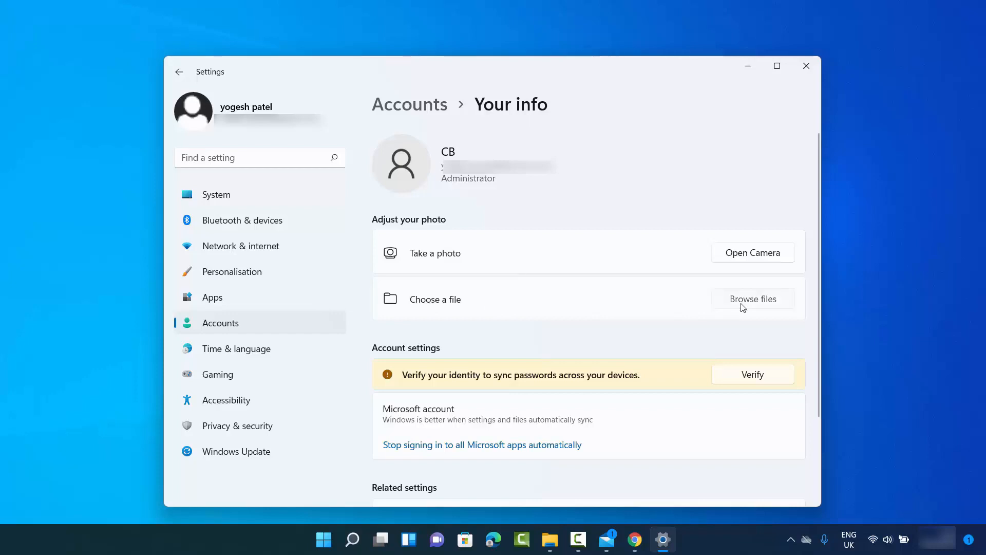
- Browse files and choose profile.png from Pictures as the account picture
click(752, 299)
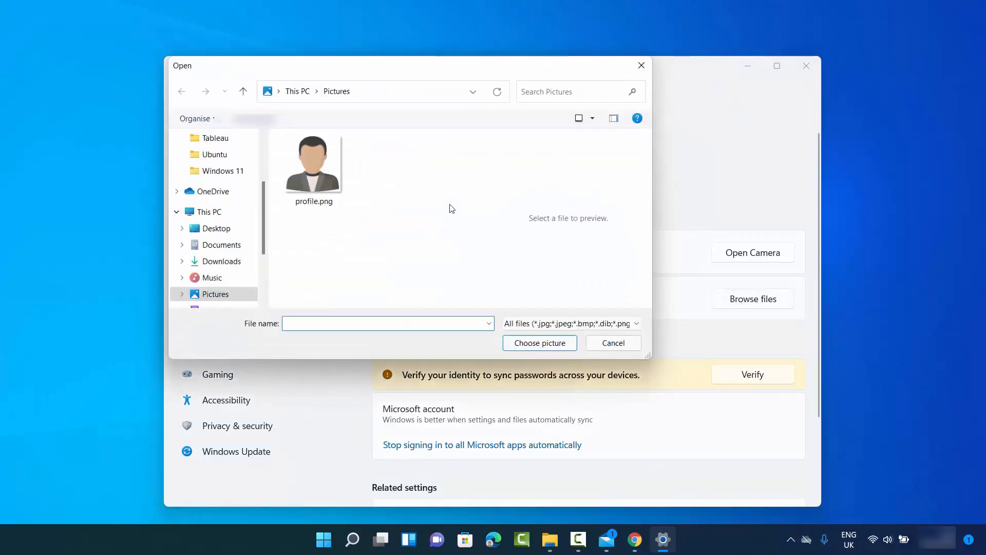
click(312, 163)
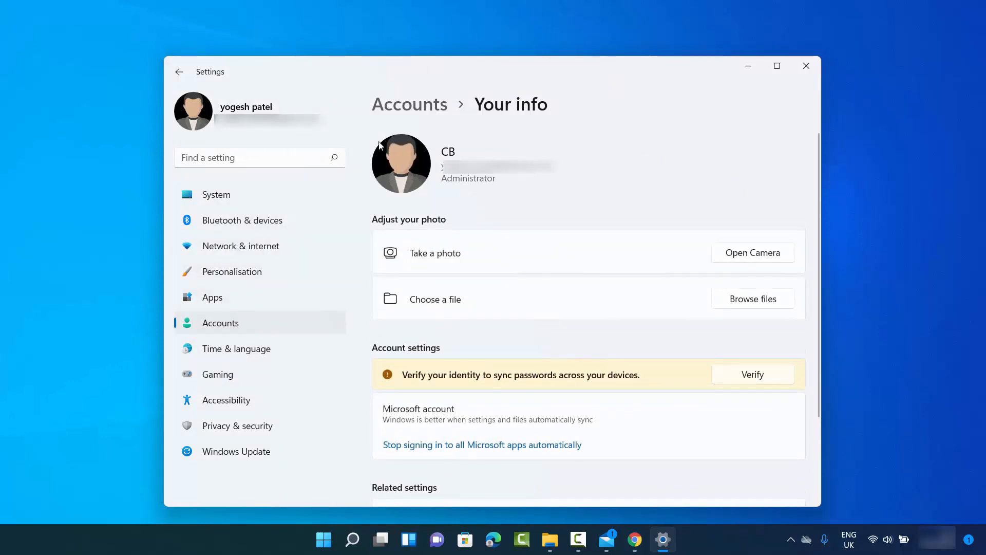
mouse_move(405, 154)
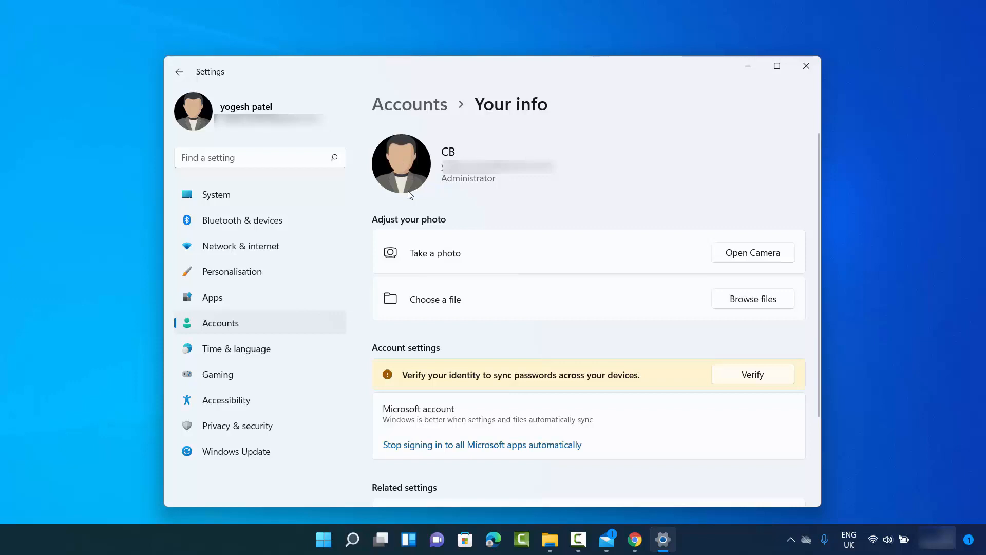
mouse_move(400, 181)
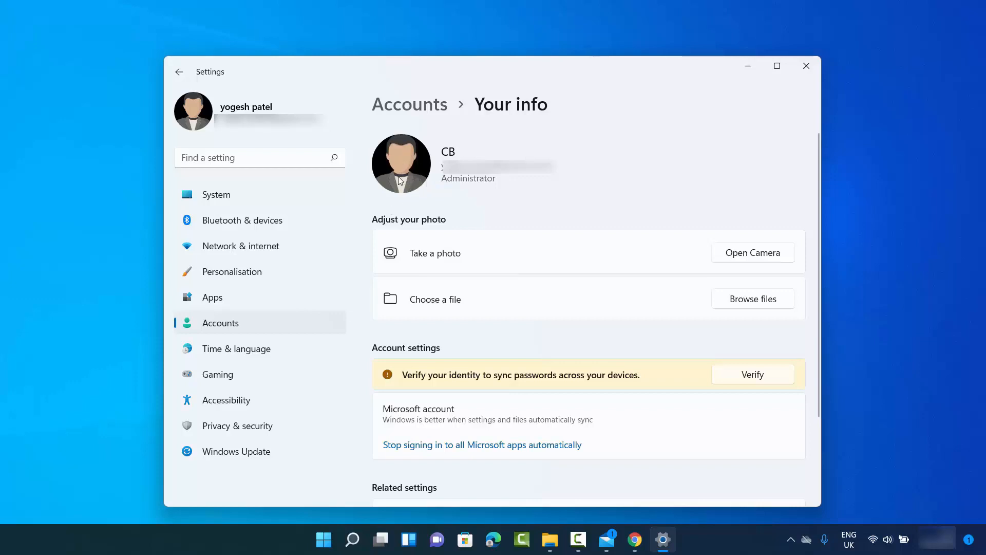
mouse_move(402, 166)
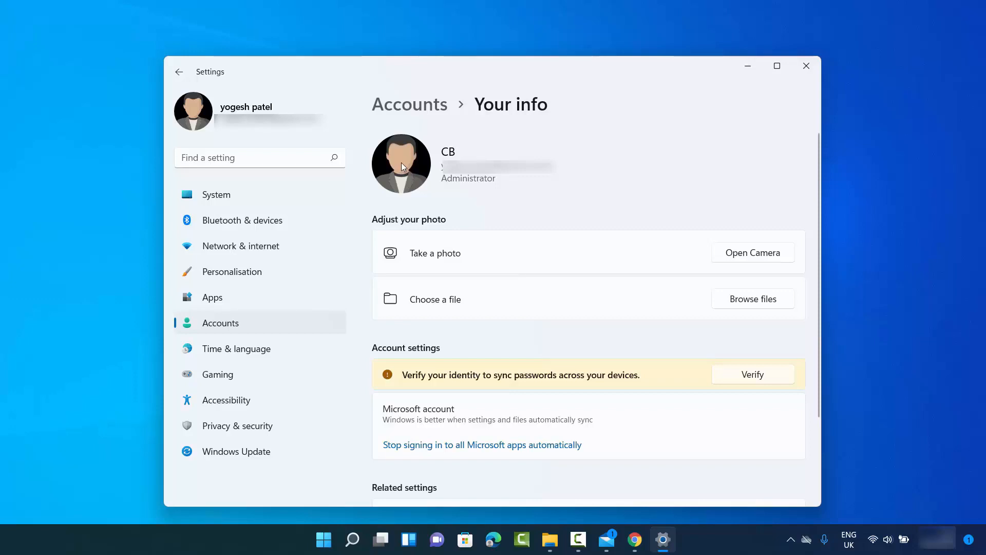
mouse_move(195, 125)
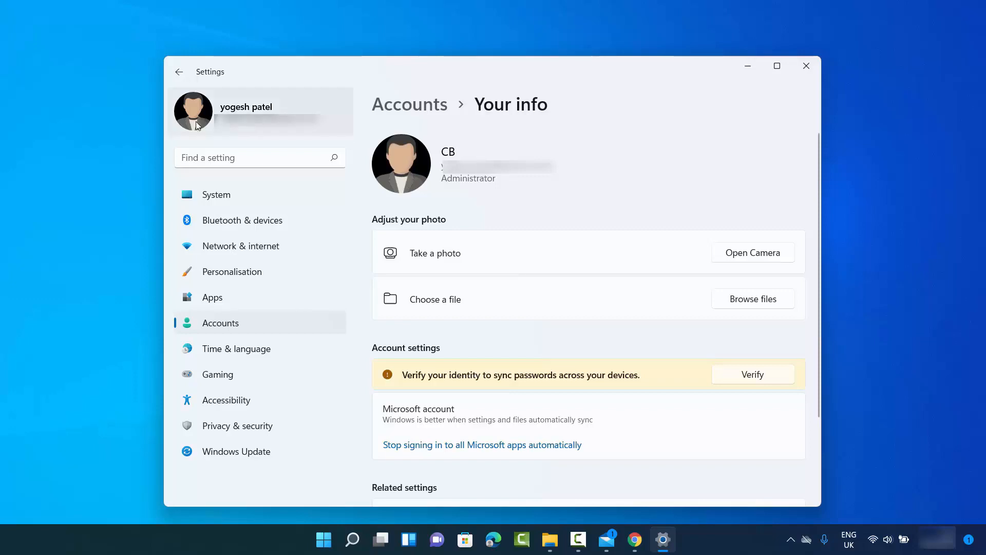
mouse_move(805, 66)
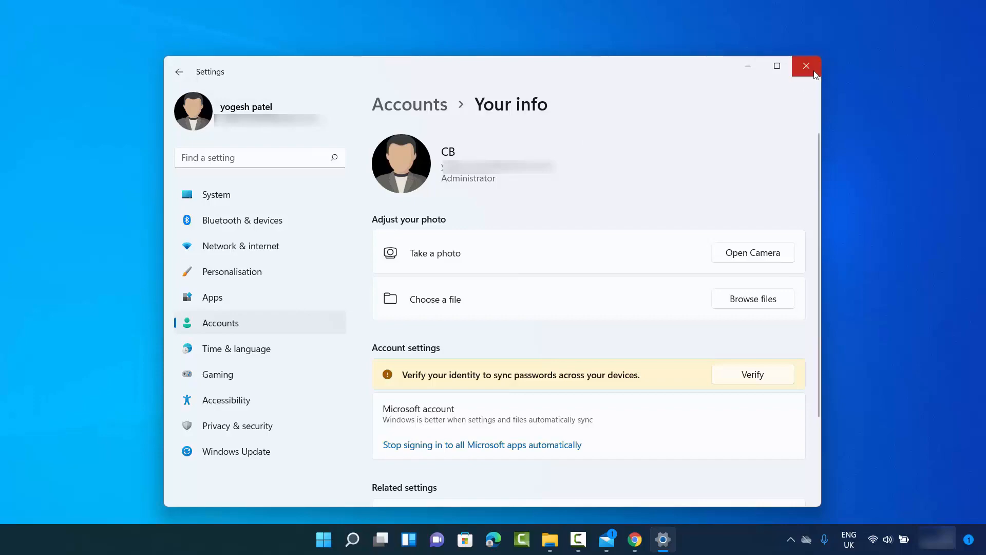
click(806, 66)
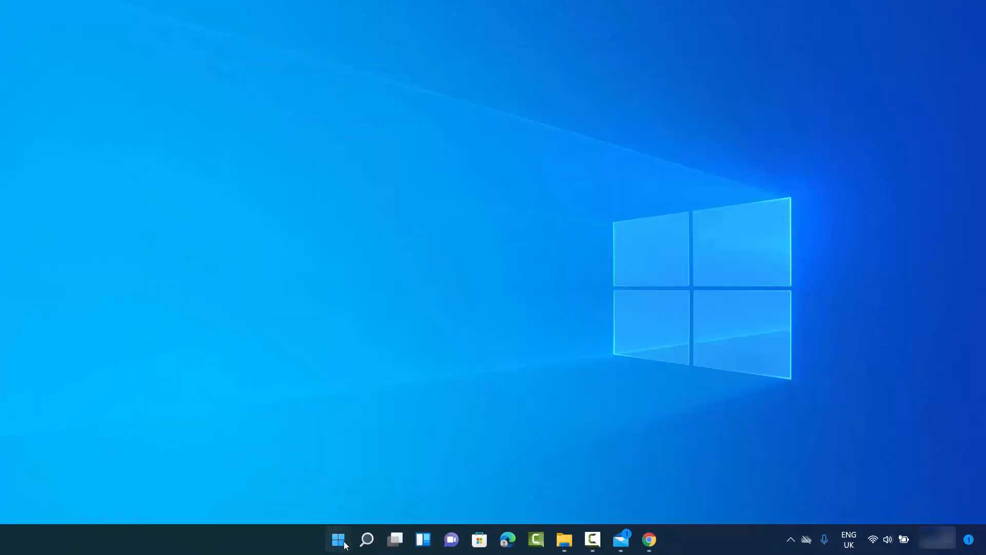
click(338, 539)
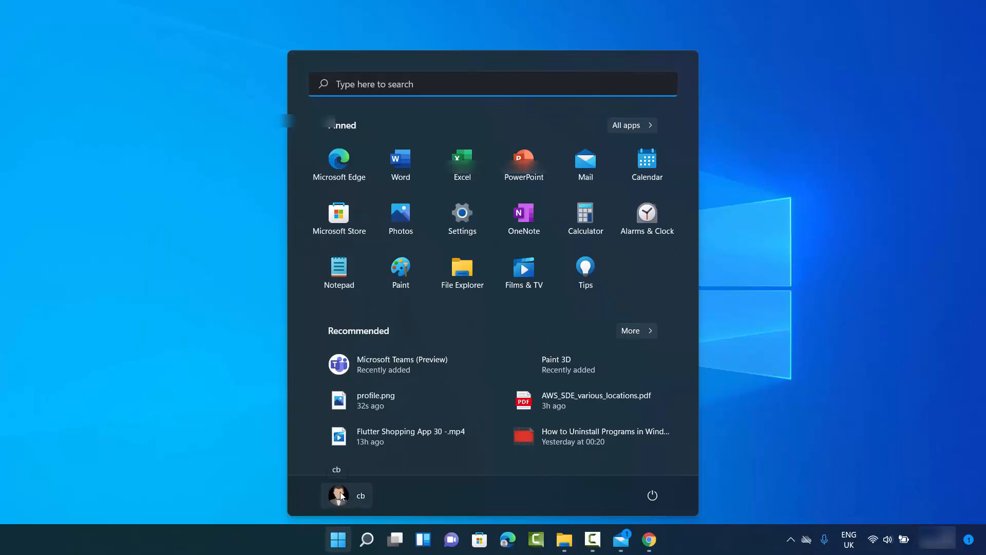
mouse_move(283, 491)
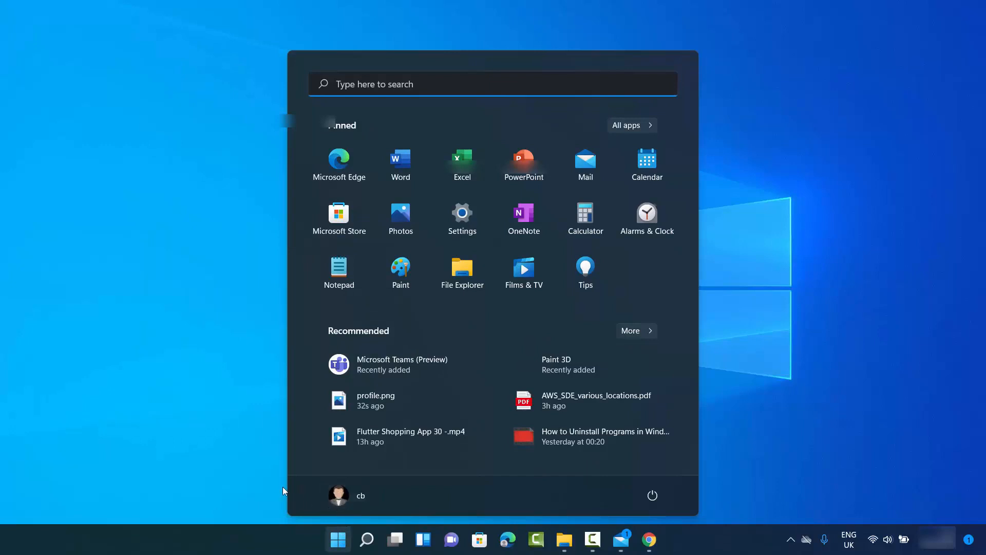
click(338, 539)
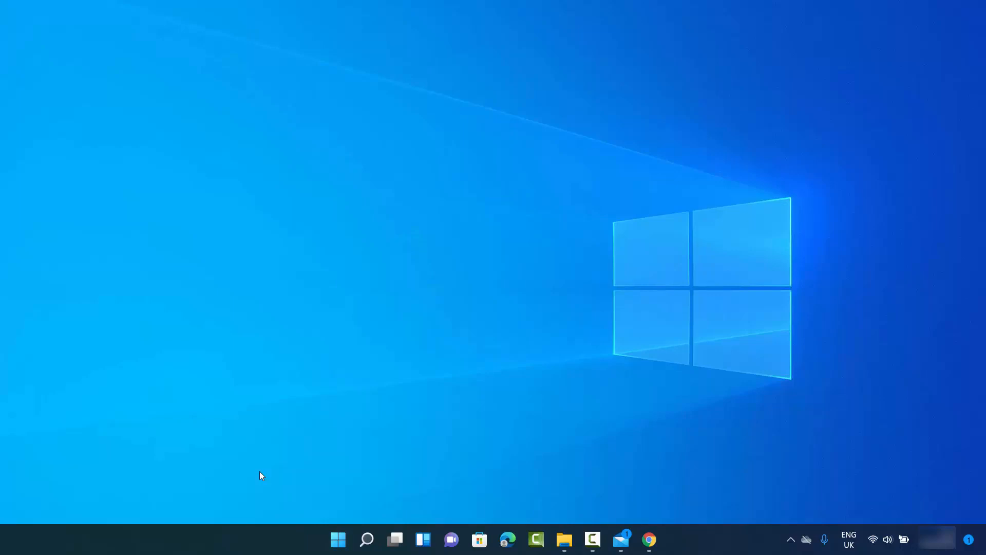
click(338, 539)
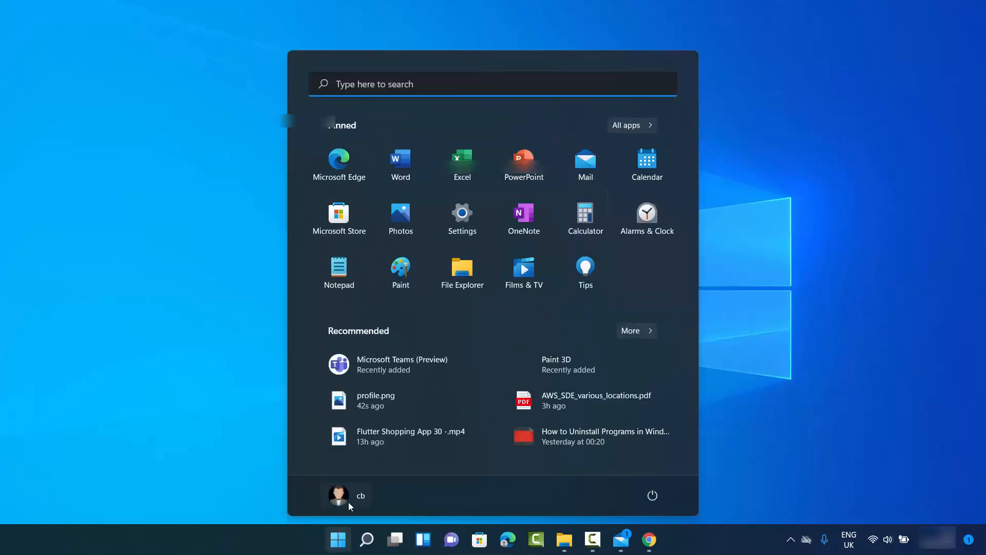
mouse_move(330, 434)
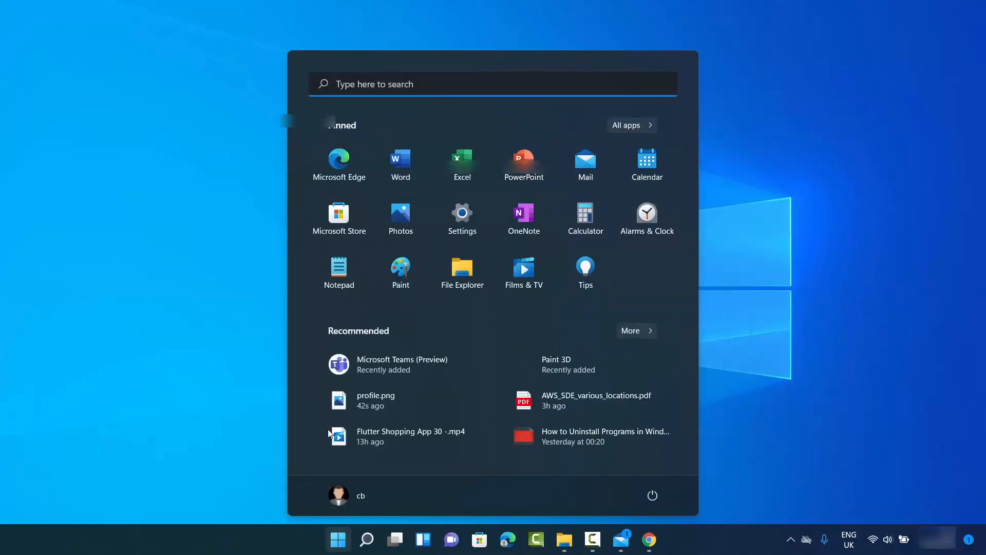
click(462, 213)
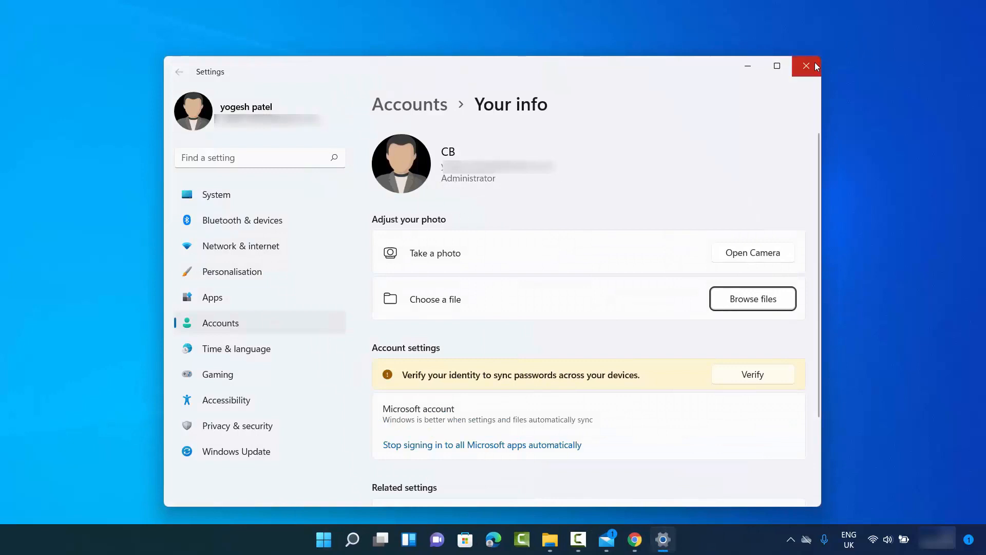
click(806, 65)
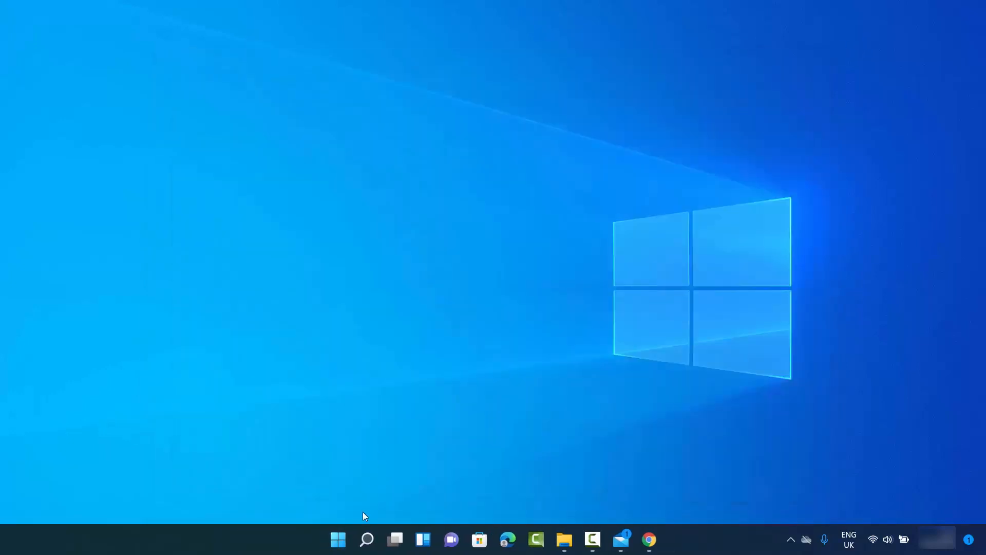
click(338, 540)
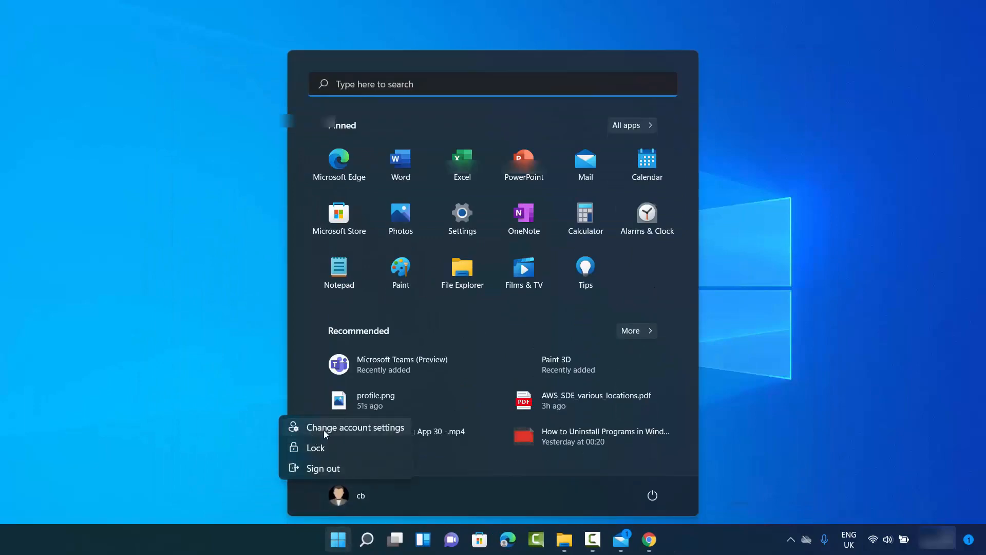
click(254, 483)
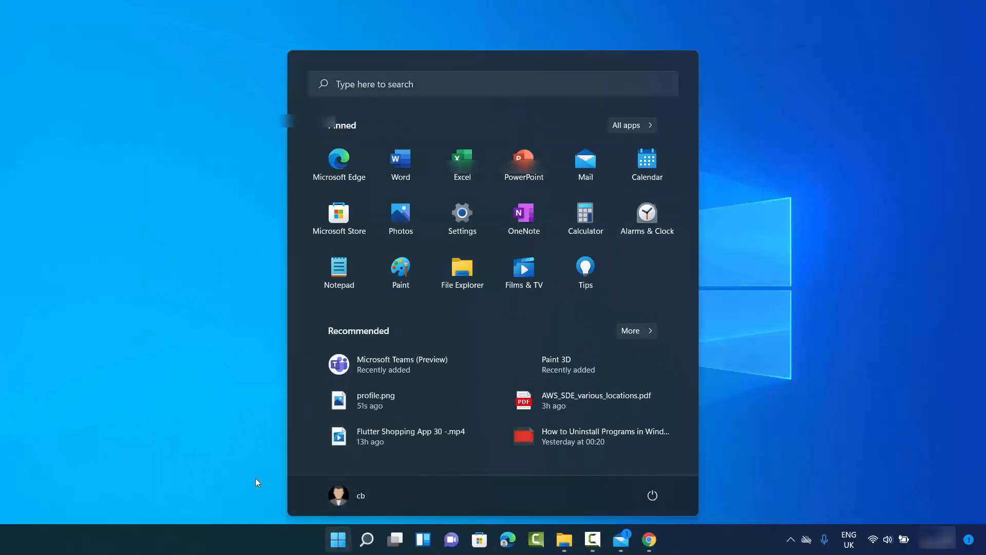
click(338, 540)
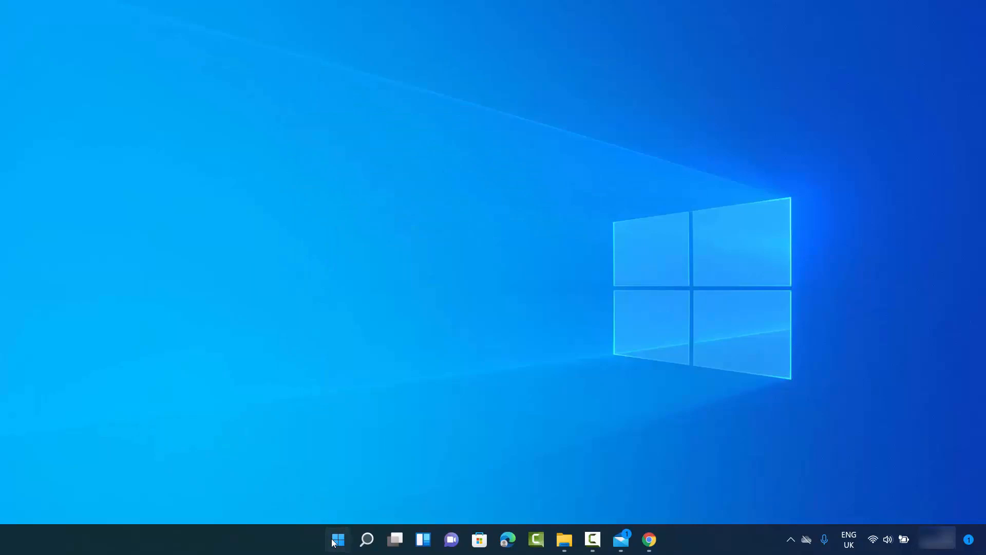
right_click(338, 539)
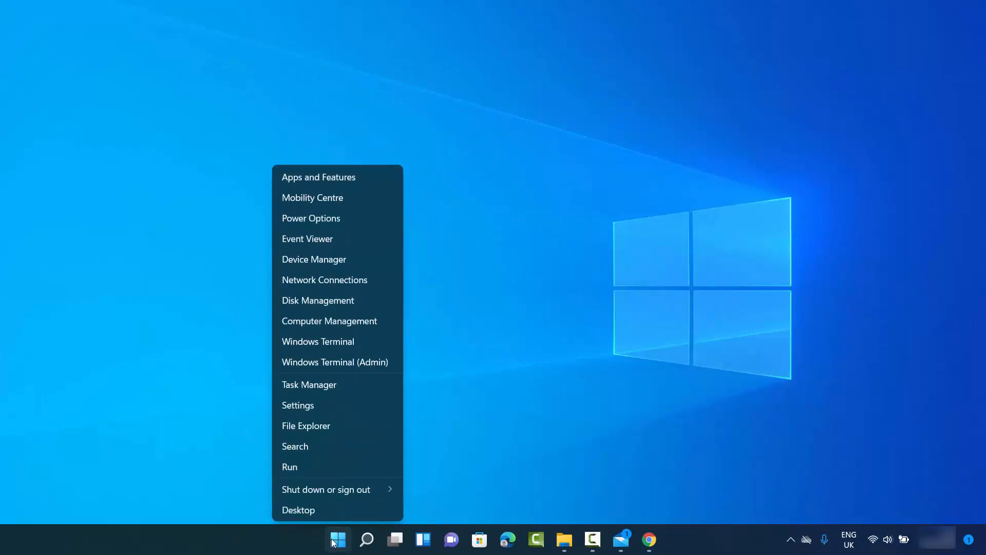
mouse_move(306, 404)
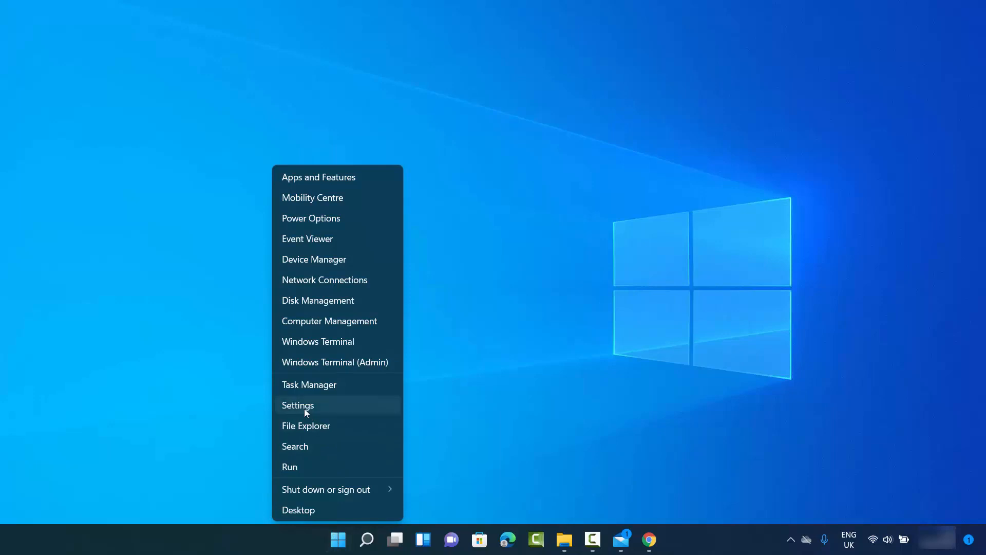
click(298, 405)
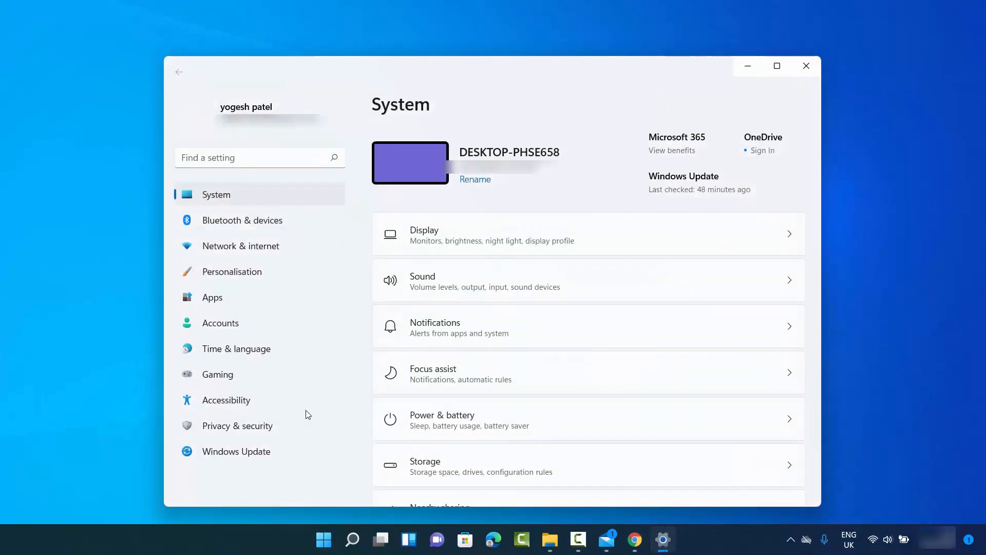
click(220, 322)
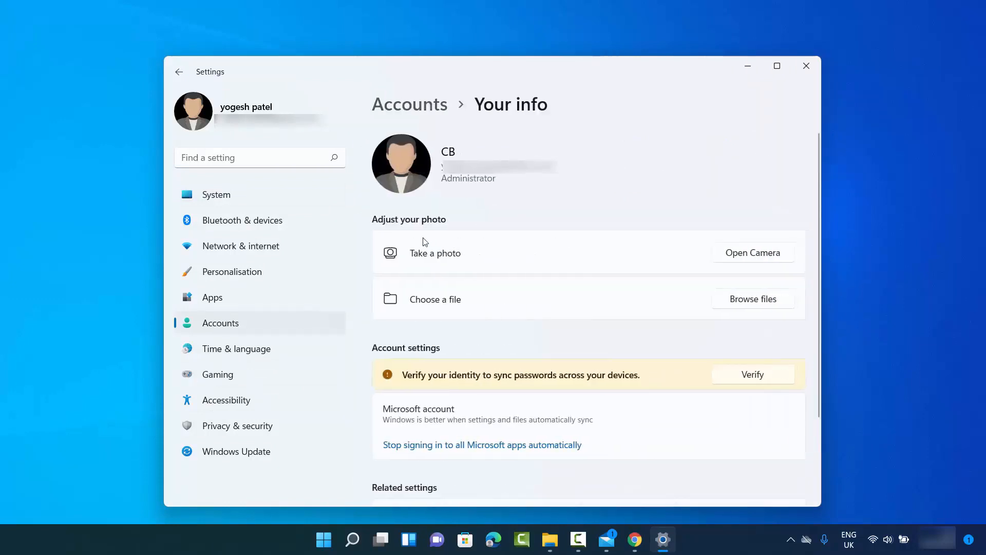
mouse_move(559, 319)
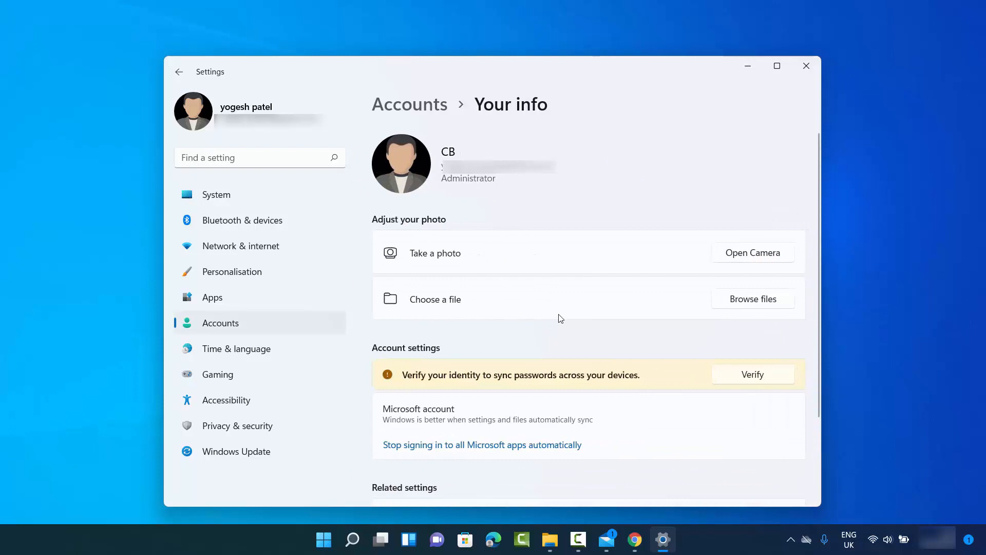
click(805, 66)
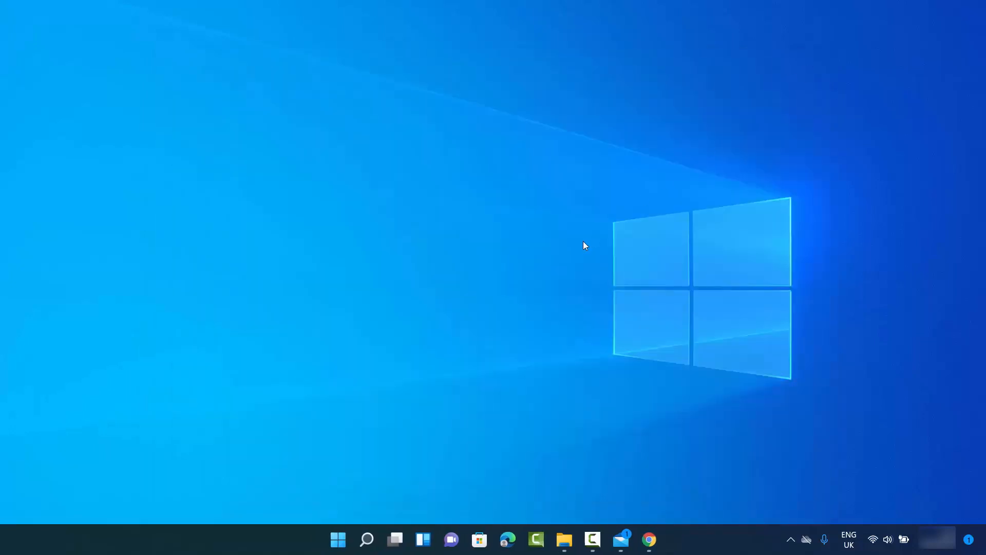
click(367, 539)
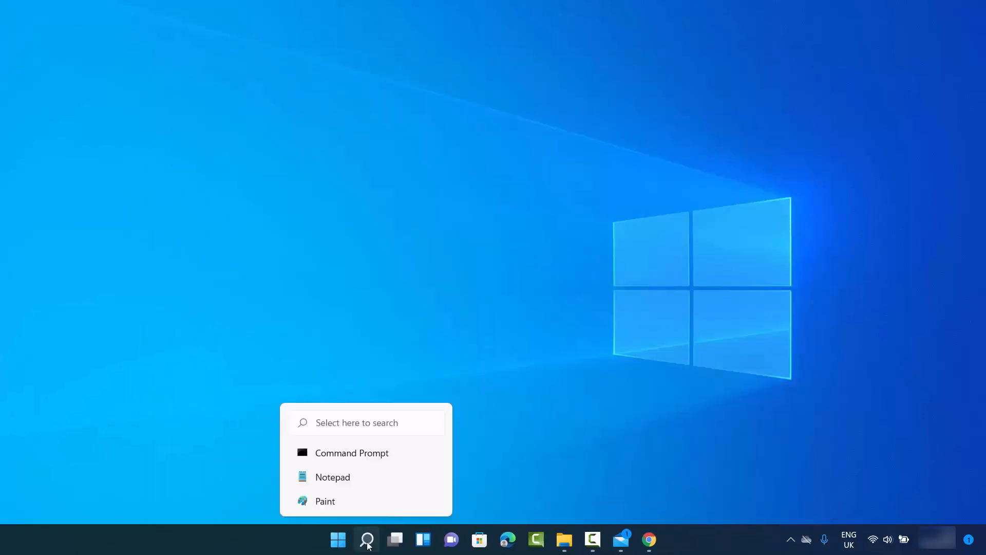
click(367, 539)
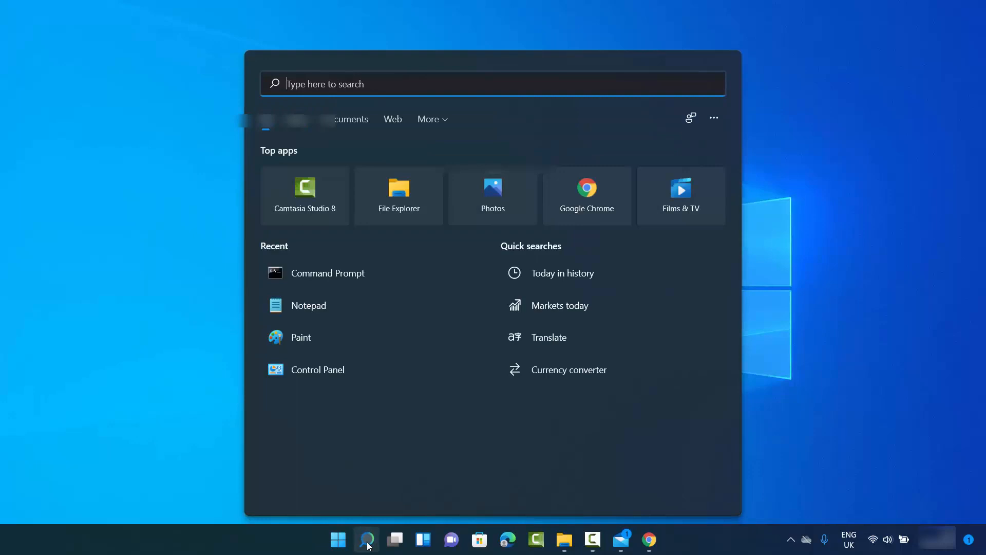
text(settings)
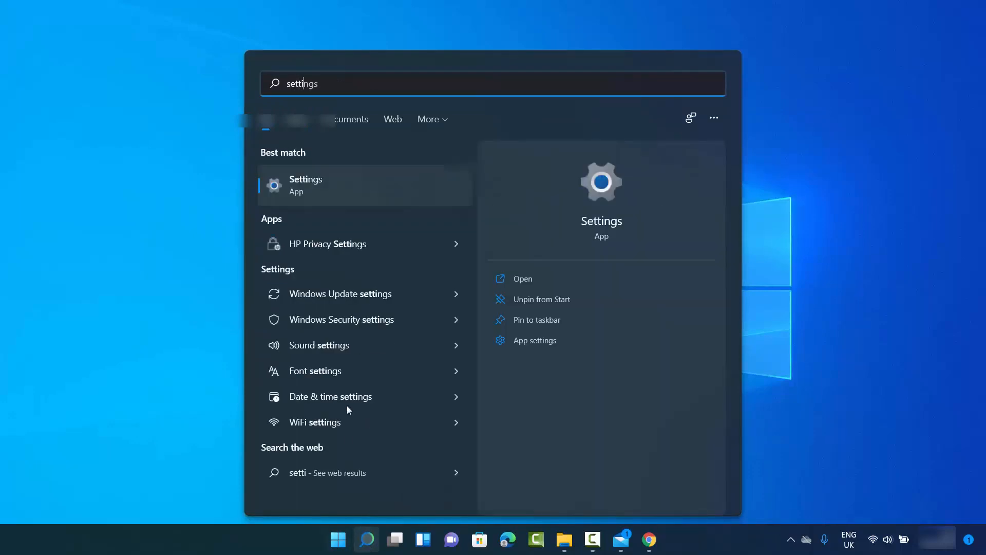
click(306, 184)
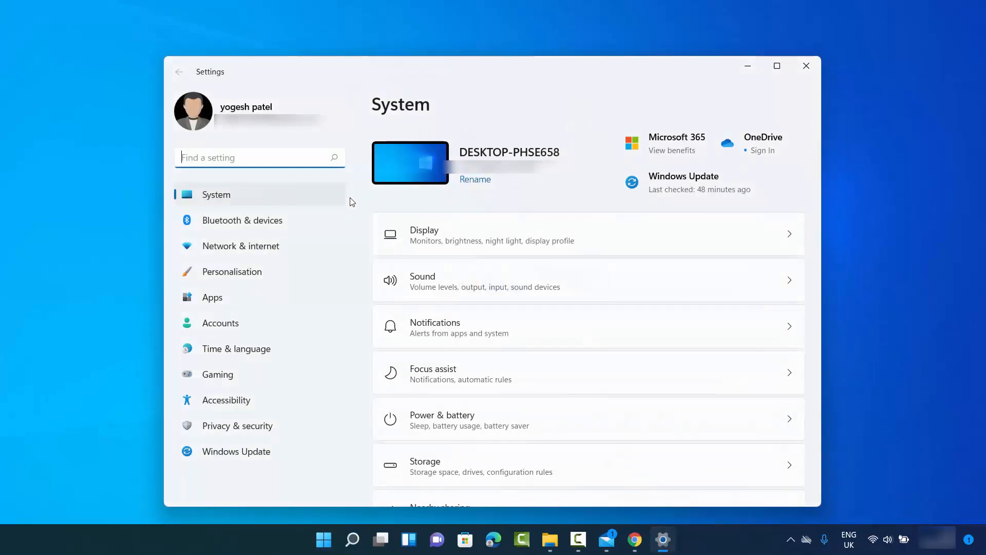
click(221, 322)
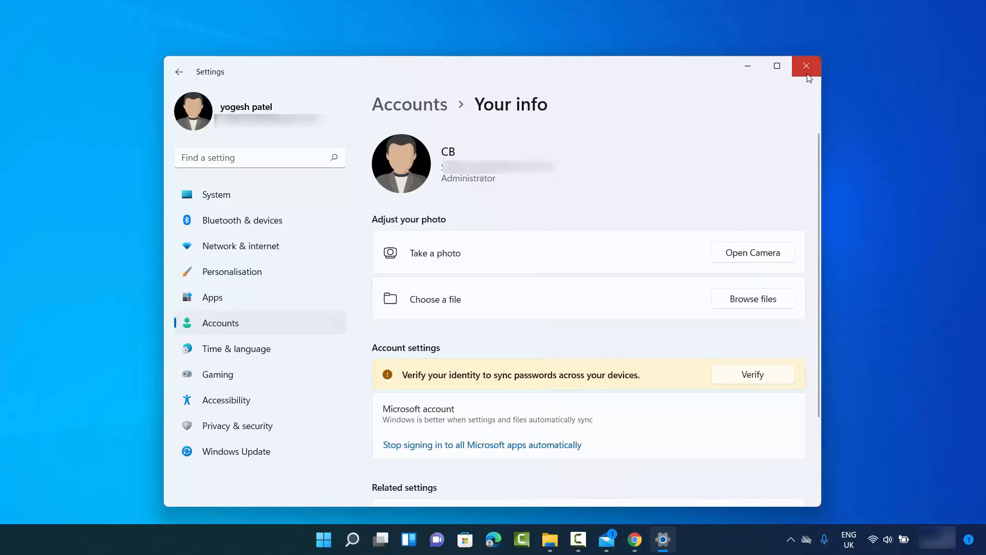
click(807, 66)
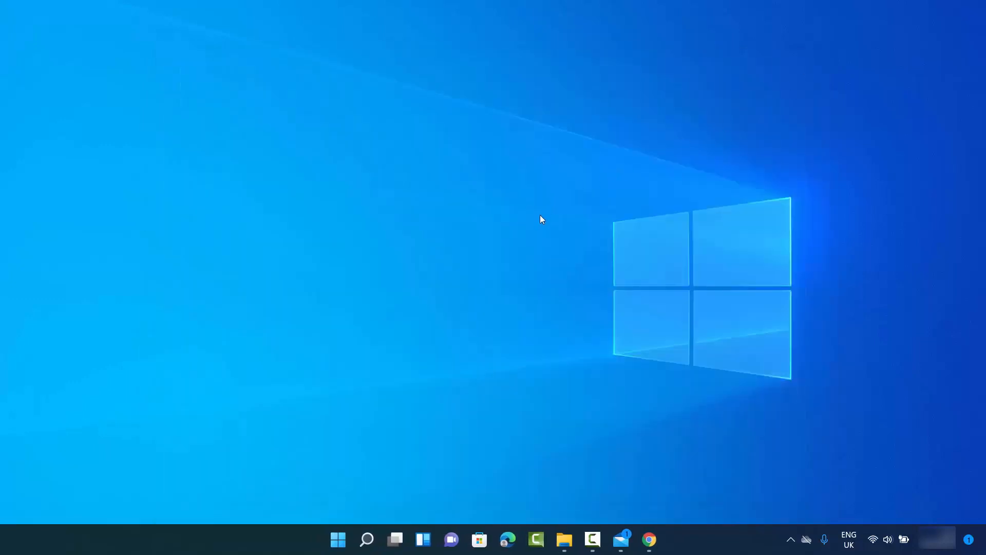
mouse_move(507, 270)
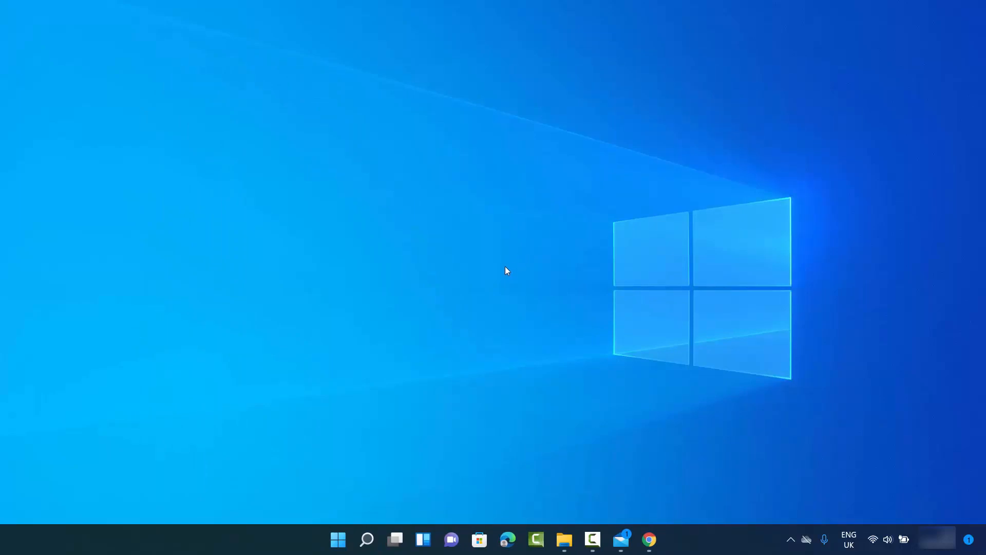